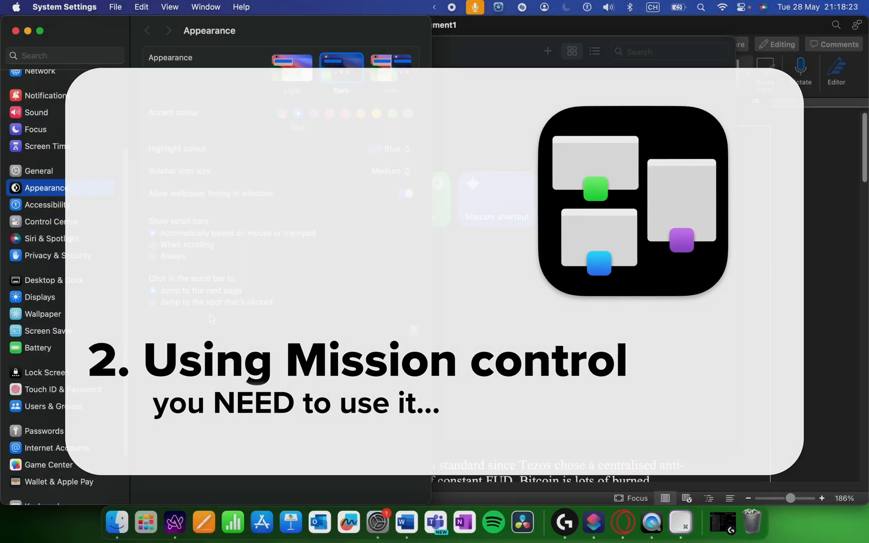
Step: Leave the Dogecoin article via Mission Control and bring up an empty Spotlight search
key("mission_control")
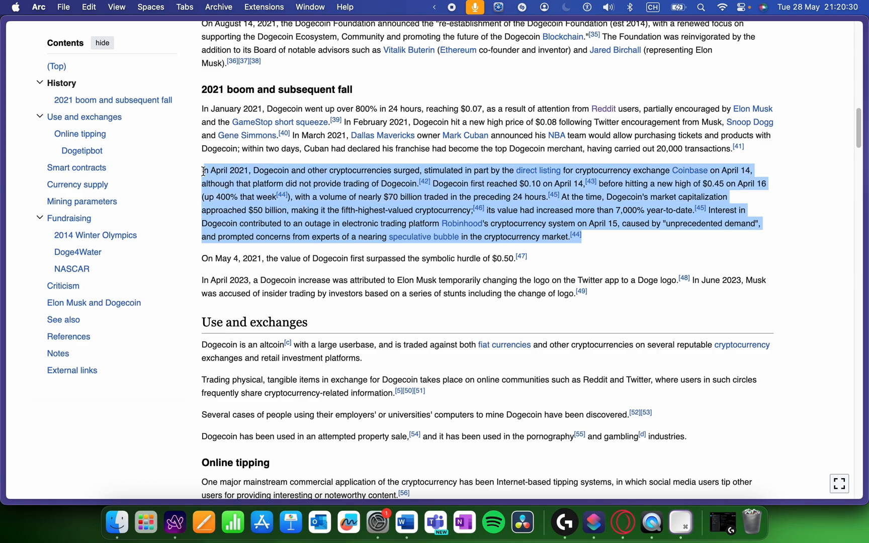
mouse_move(39, 517)
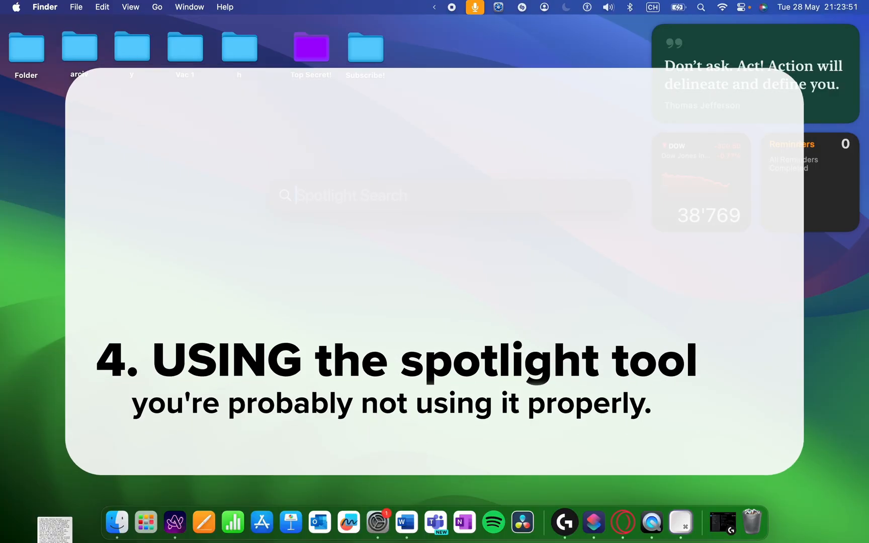
Step: In Spotlight, find DaVinci Resolve, convert 12 CHF to dollars, then calculate 3*5
type("davinci Resolve")
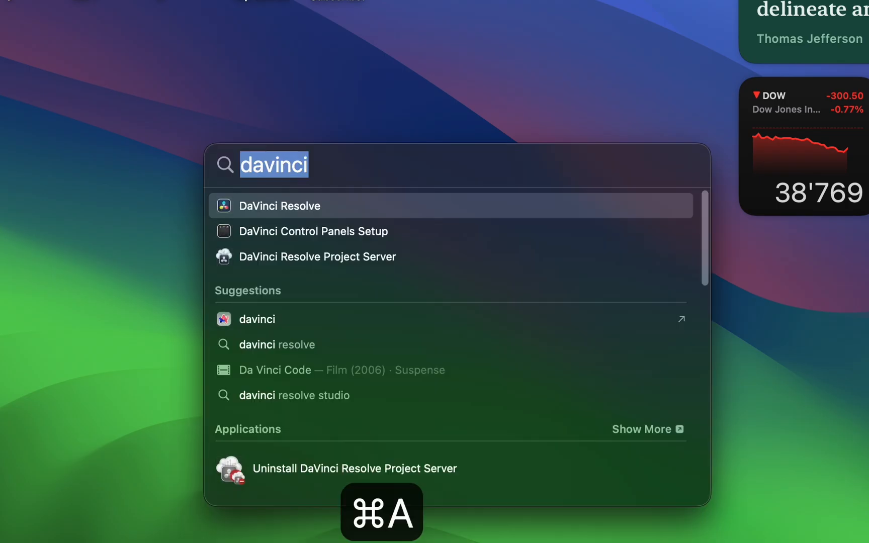
type("12chf")
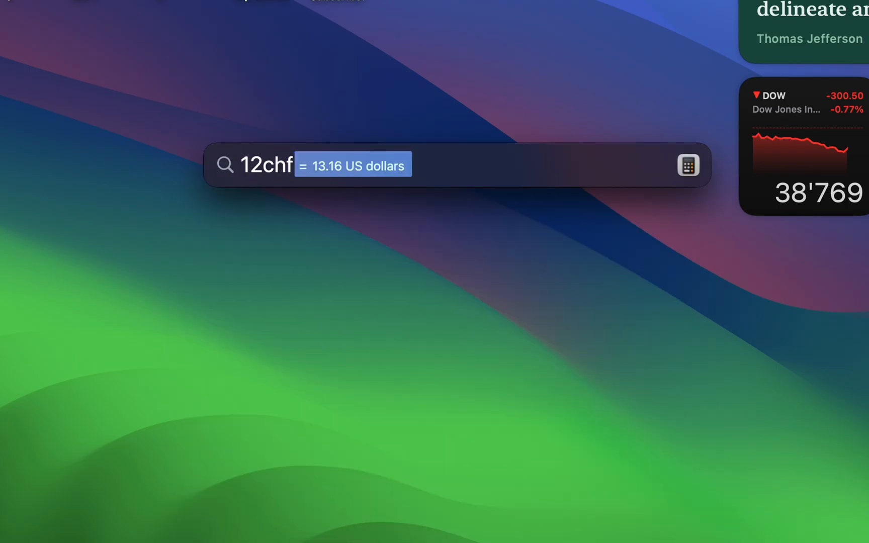
type("3*")
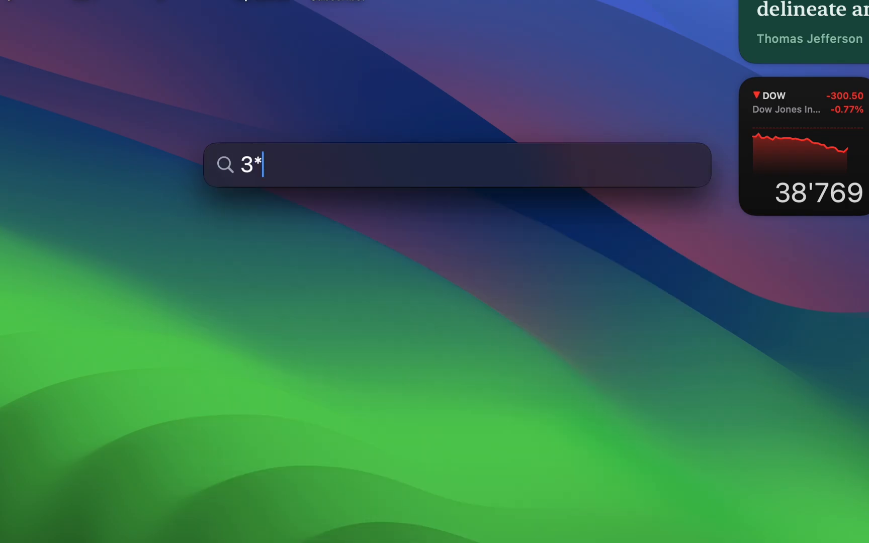
type("5")
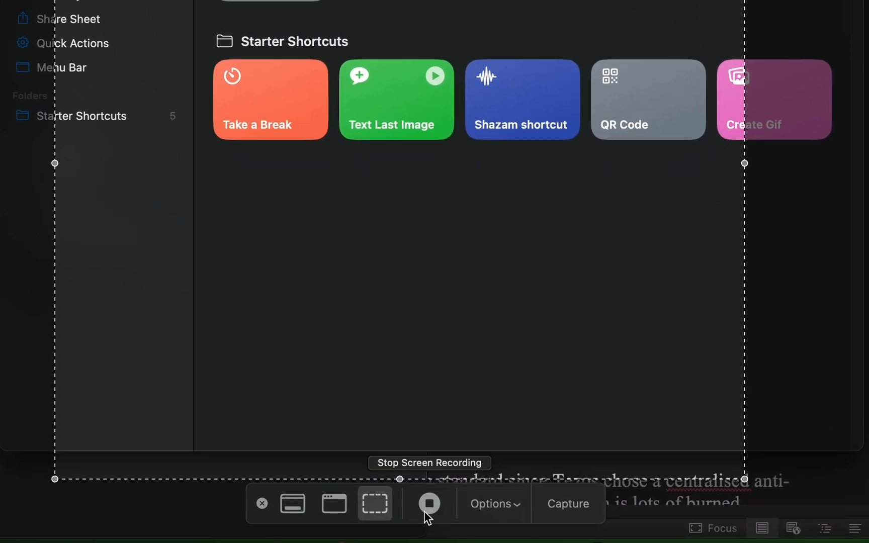
Step: Finish the region capture of the Shortcuts gallery, saving the screenshot to the desktop
left_click(488, 9)
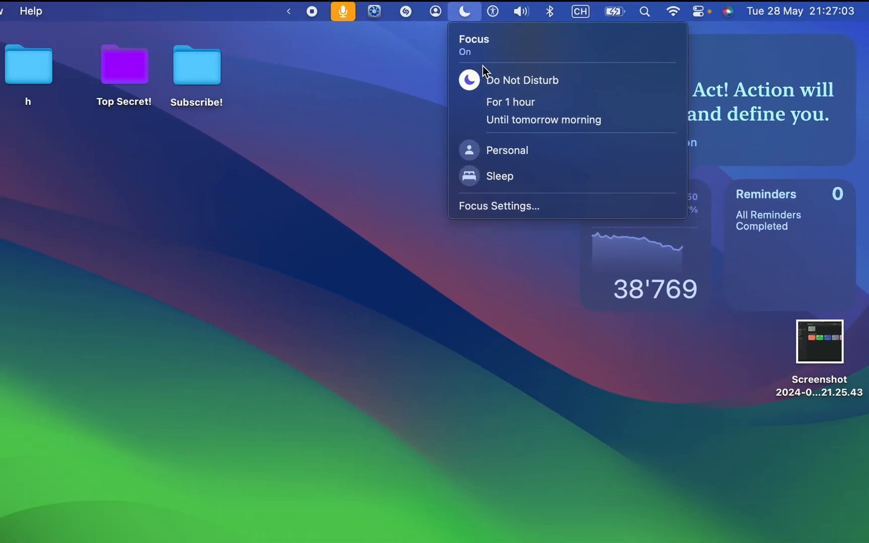
Step: Review the Focus settings with Do Not Disturb on, then close System Settings
left_click(497, 206)
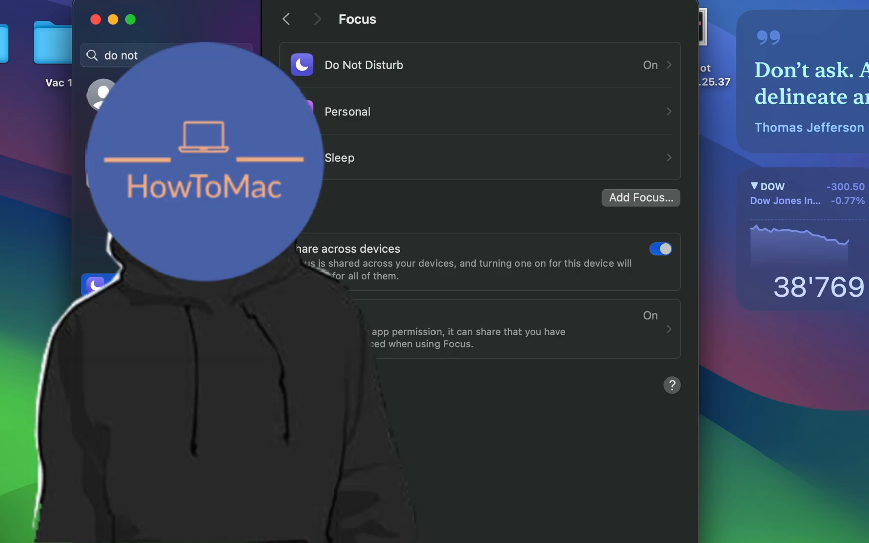
left_click(582, 10)
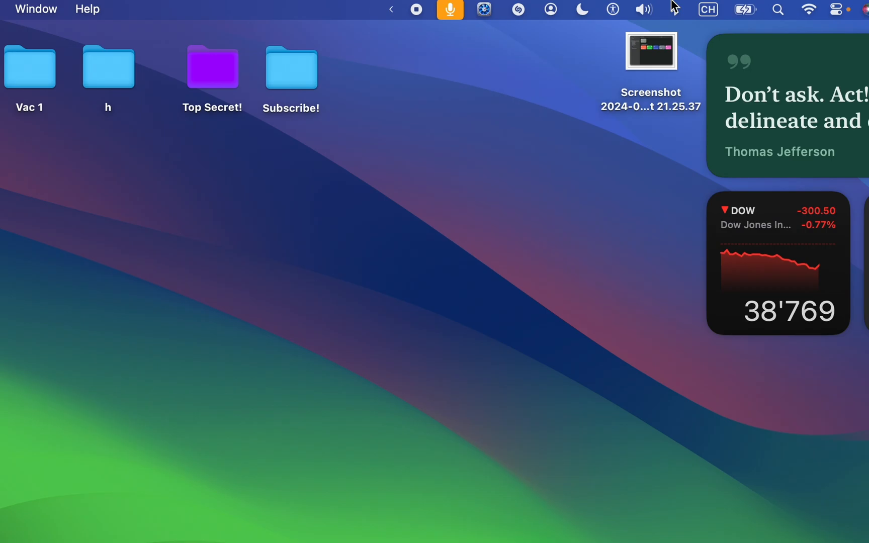
Step: Preview the 21.25.43 Shortcuts screenshot in Quick Look
left_click(642, 10)
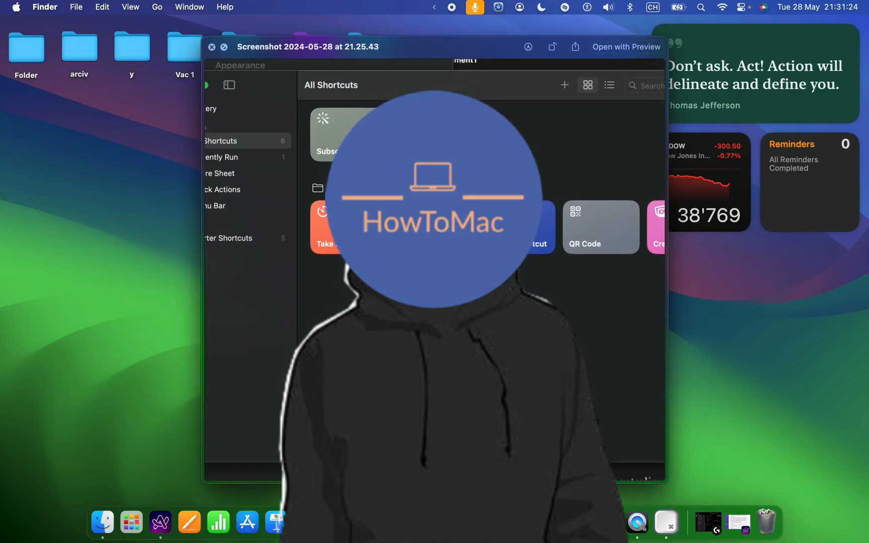
Step: Open Get Info for the desktop item from its context menu
right_click(548, 75)
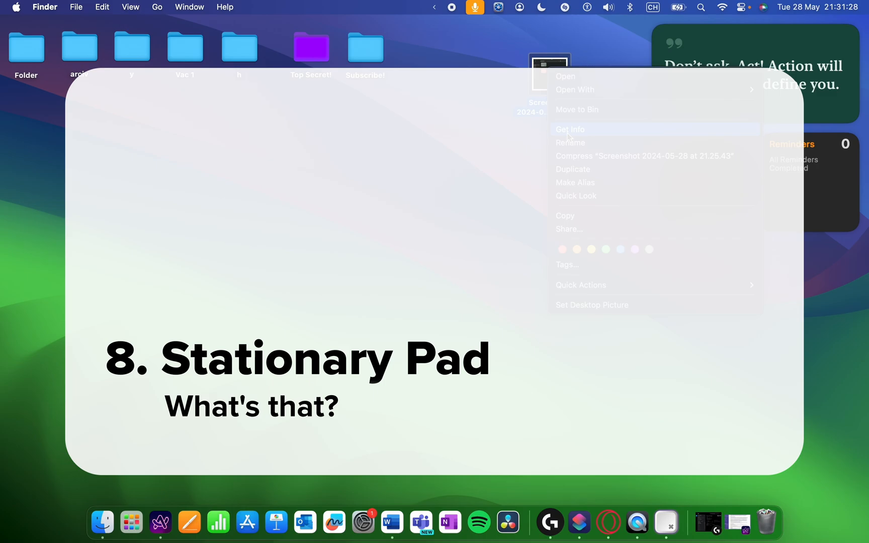
left_click(569, 129)
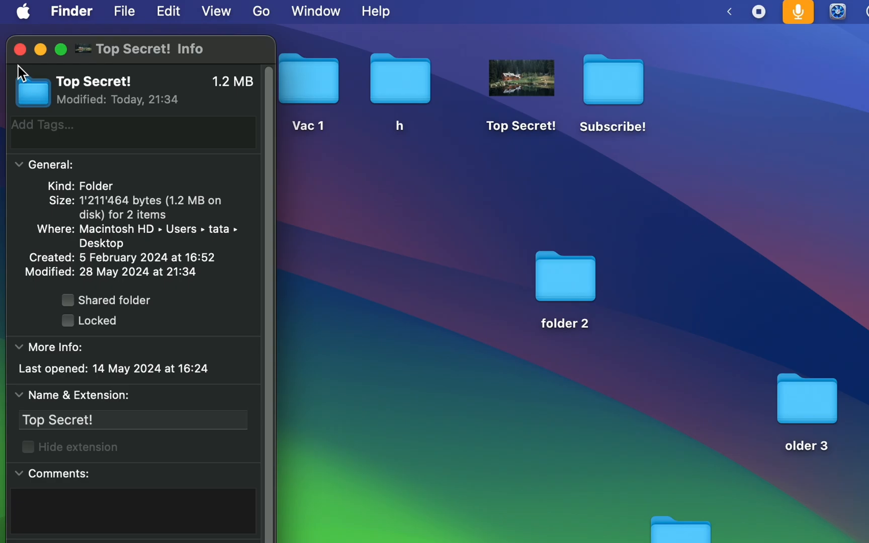
Step: Revert the Top Secret! folder to its default icon, dropping it to 6 KB
left_click(134, 11)
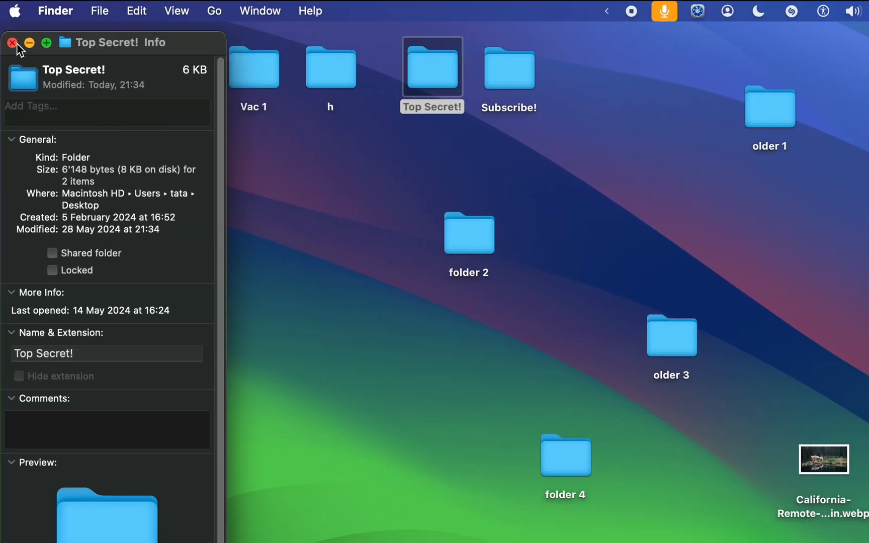
Step: Close the Top Secret! Info window and the 'subscribe :)' note
left_click(11, 43)
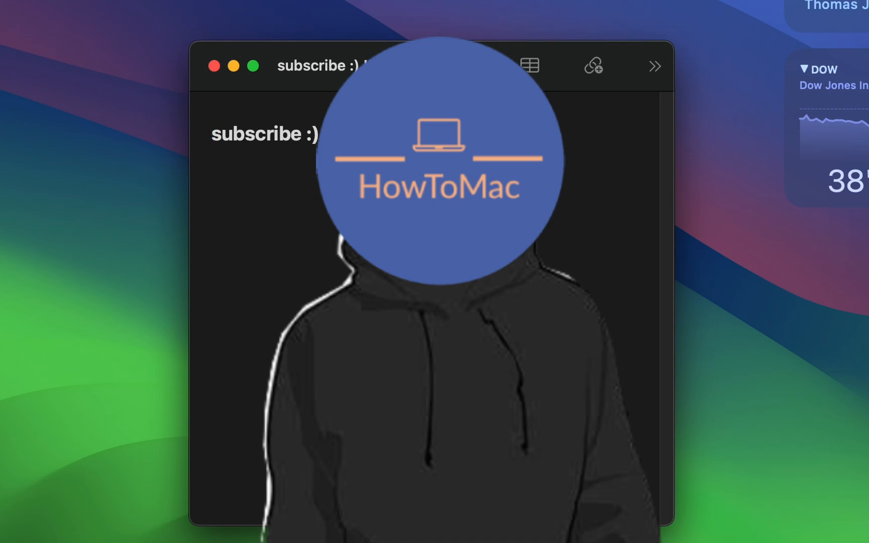
left_click(212, 65)
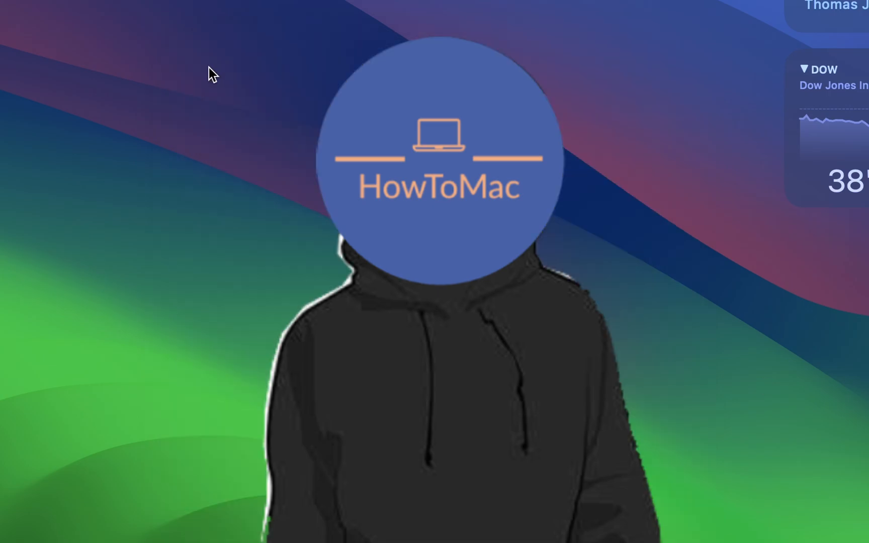